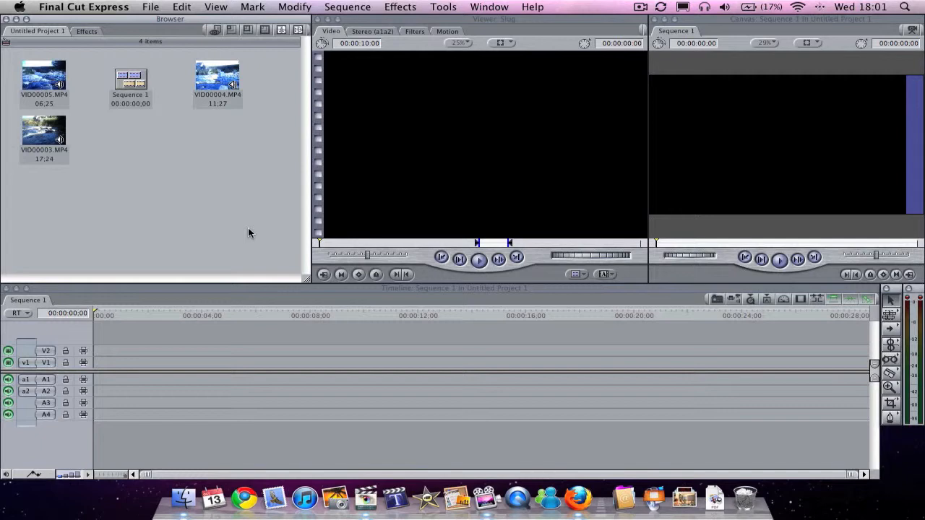
mouse_move(159, 136)
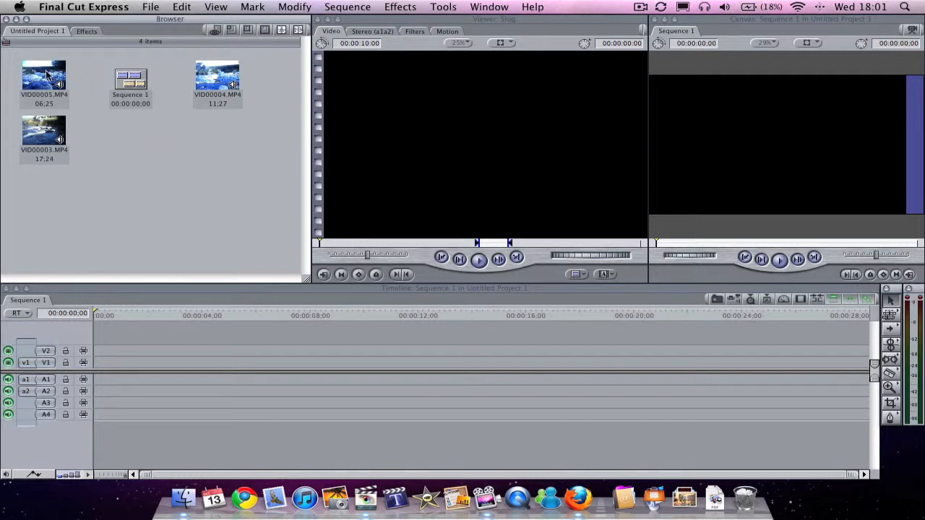
Place VID00005.MP4 onto Sequence 1 with video on V1 and audio on A1/A2.
left_click_drag(43, 72, 70, 321)
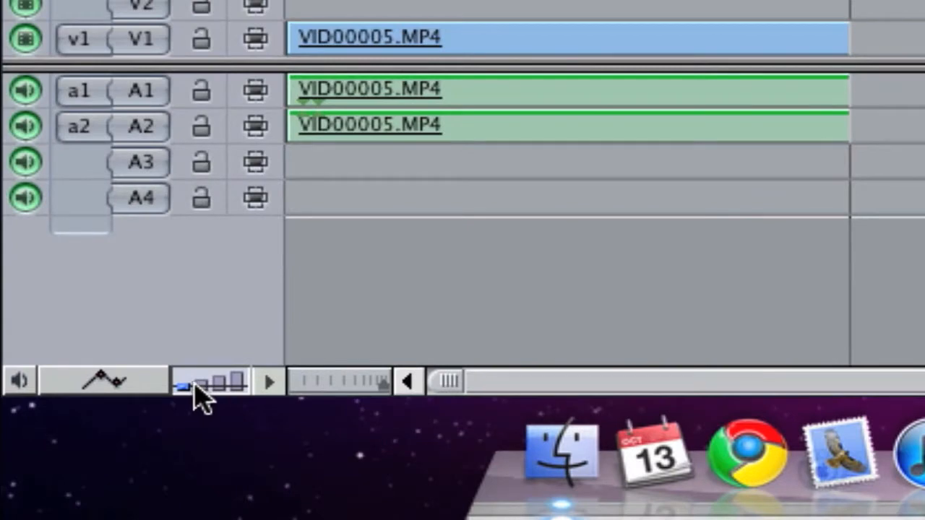
mouse_move(379, 51)
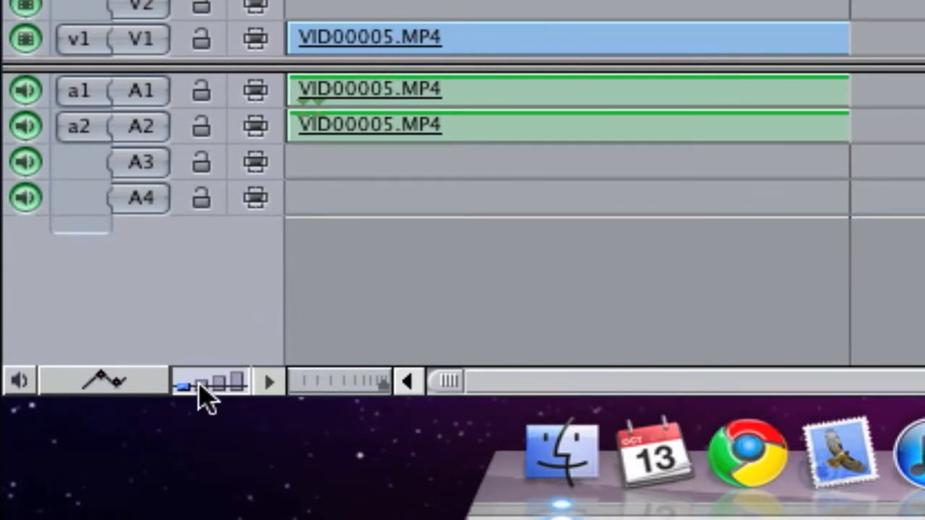
Switch Sequence 1 to Large track height so the A1/A2 waveforms and V1 thumbnail show.
left_click(235, 382)
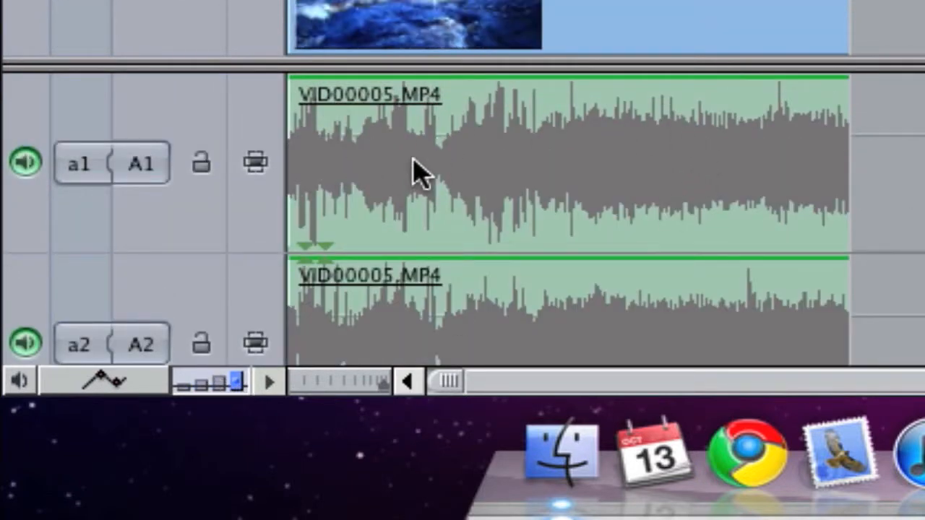
mouse_move(171, 437)
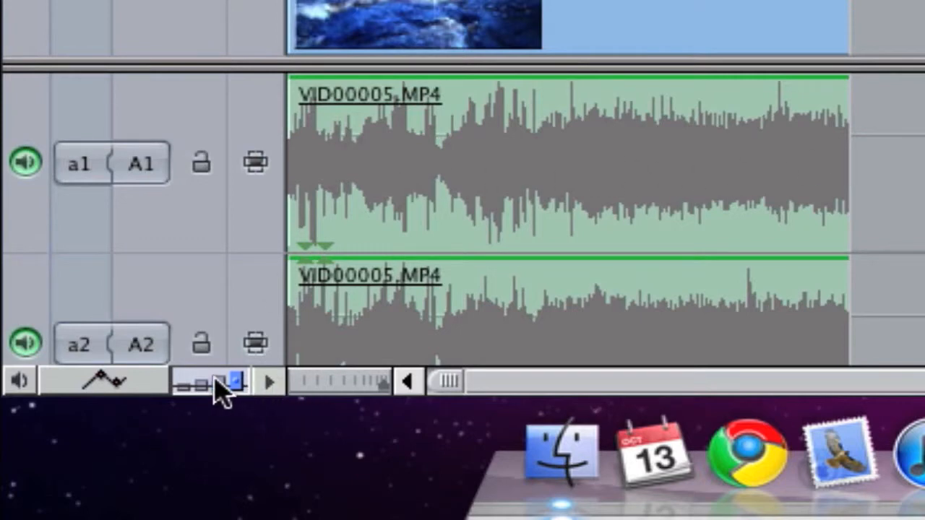
mouse_move(231, 381)
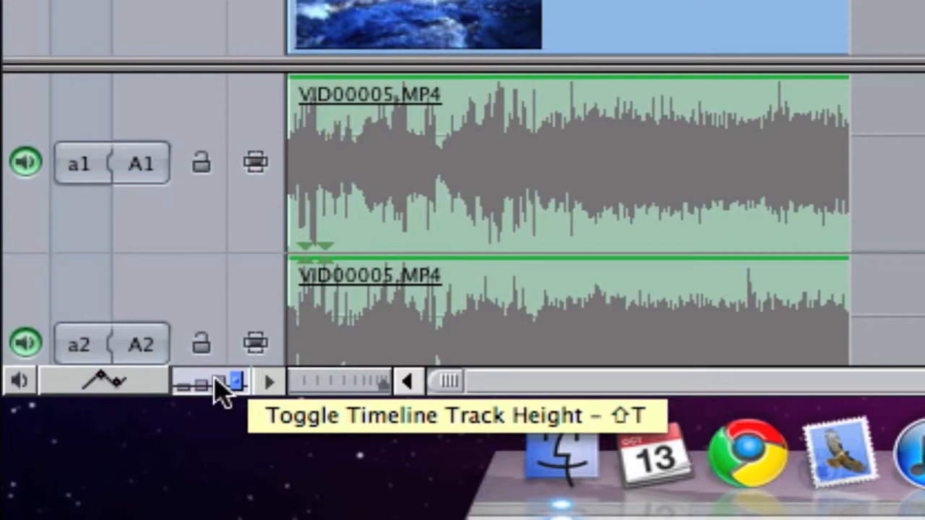
left_click(231, 381)
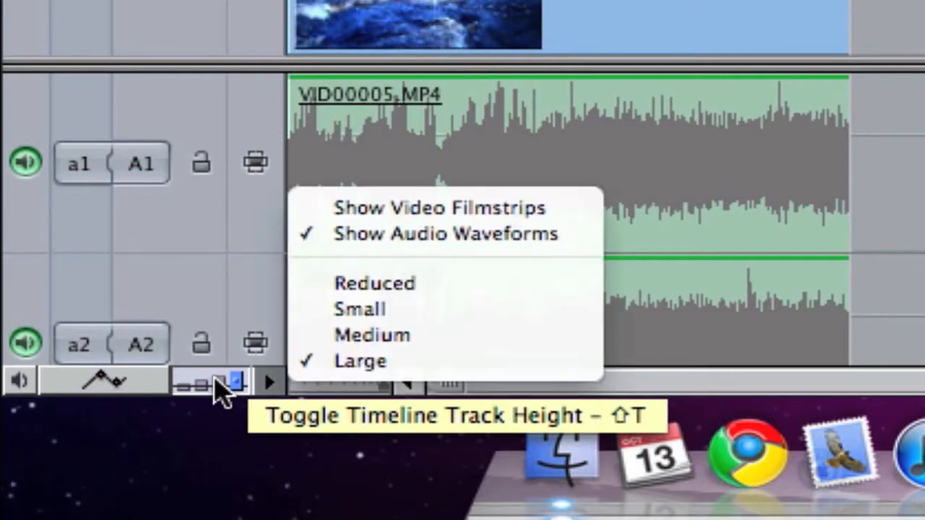
mouse_move(394, 246)
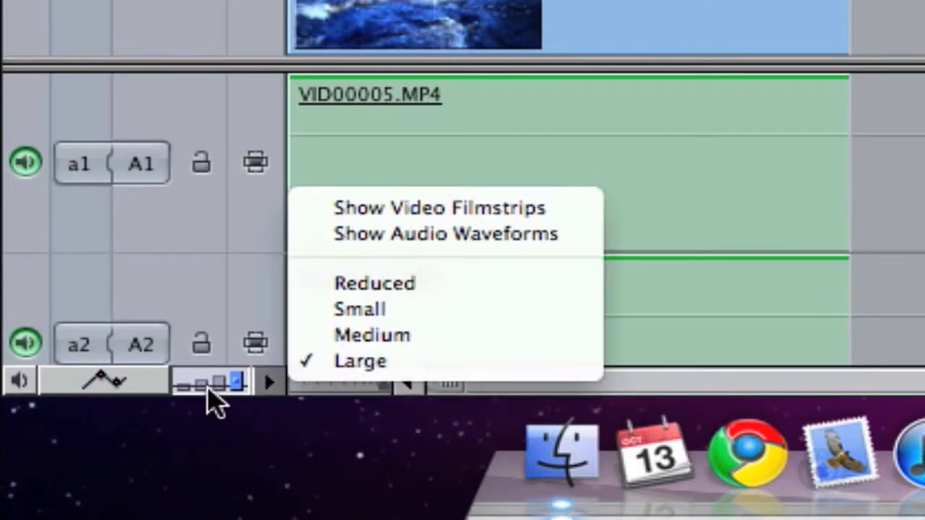
left_click(445, 234)
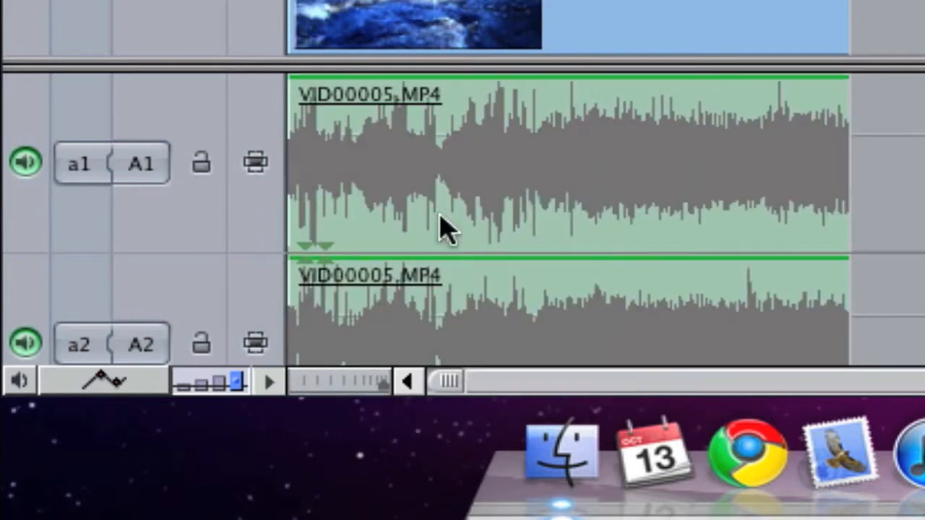
mouse_move(214, 390)
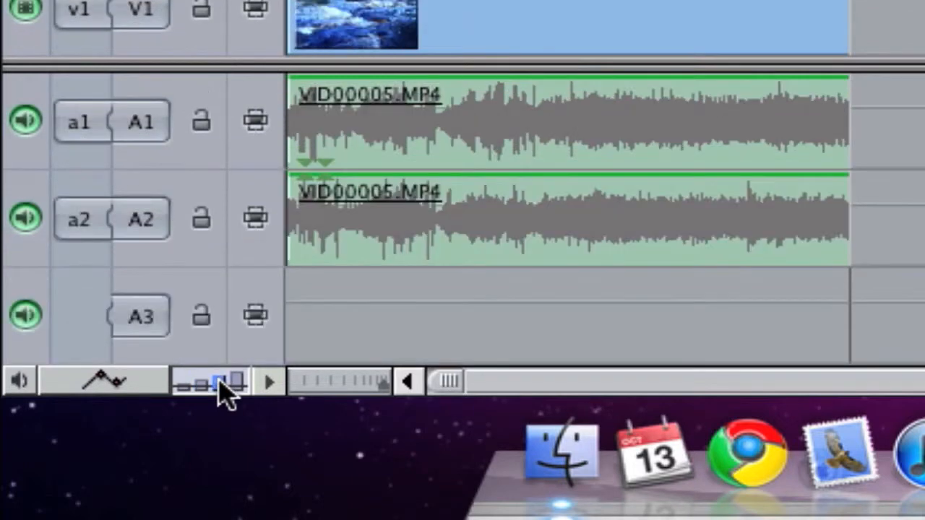
left_click(224, 383)
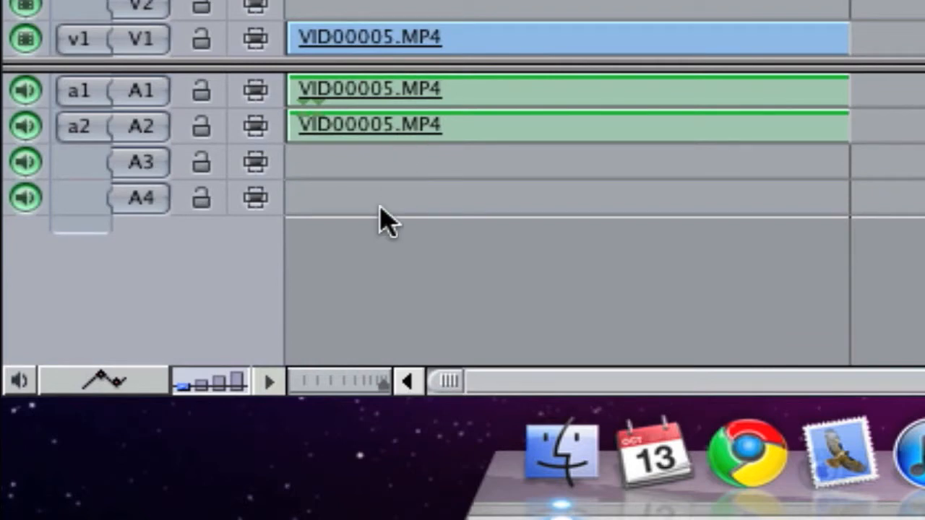
mouse_move(242, 407)
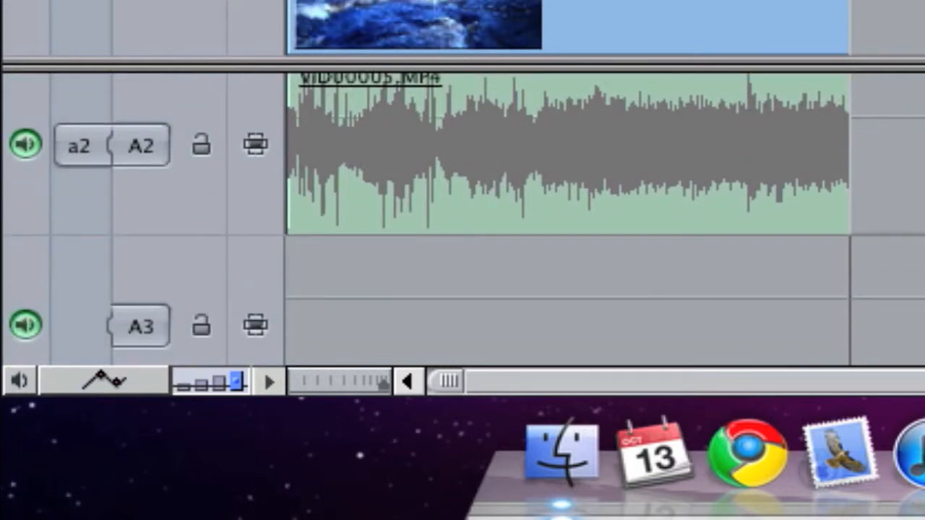
mouse_move(858, 37)
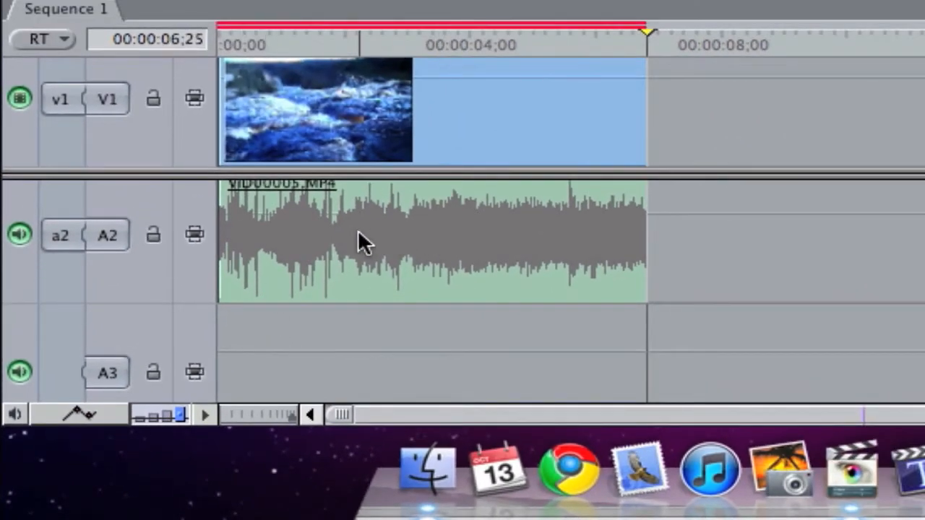
mouse_move(239, 325)
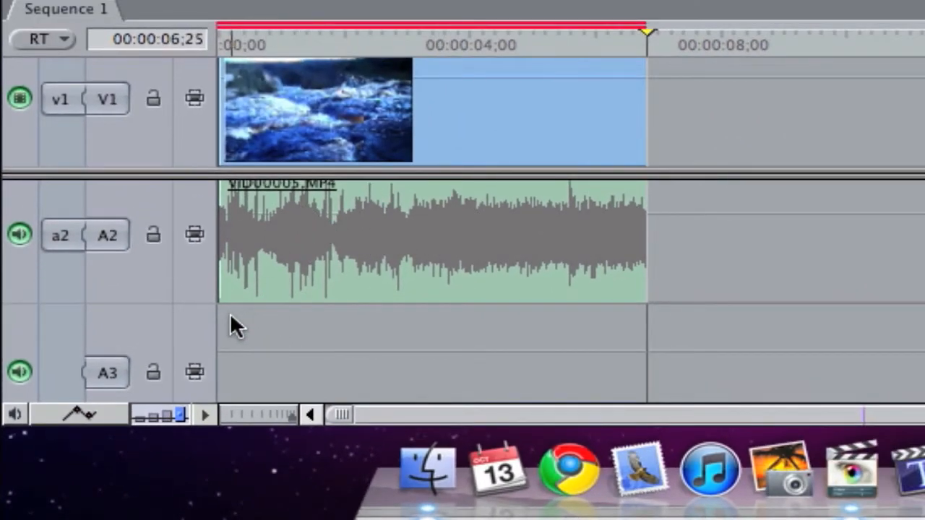
mouse_move(600, 216)
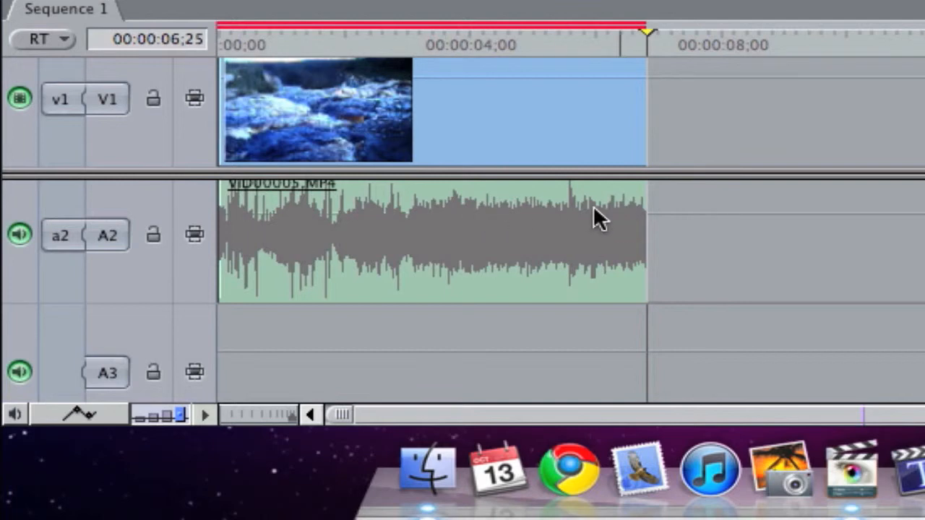
mouse_move(289, 361)
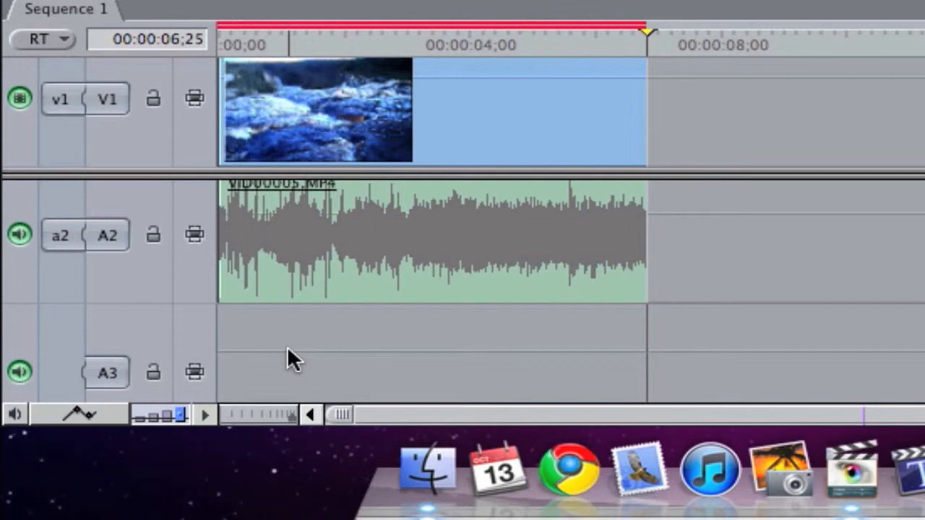
mouse_move(307, 214)
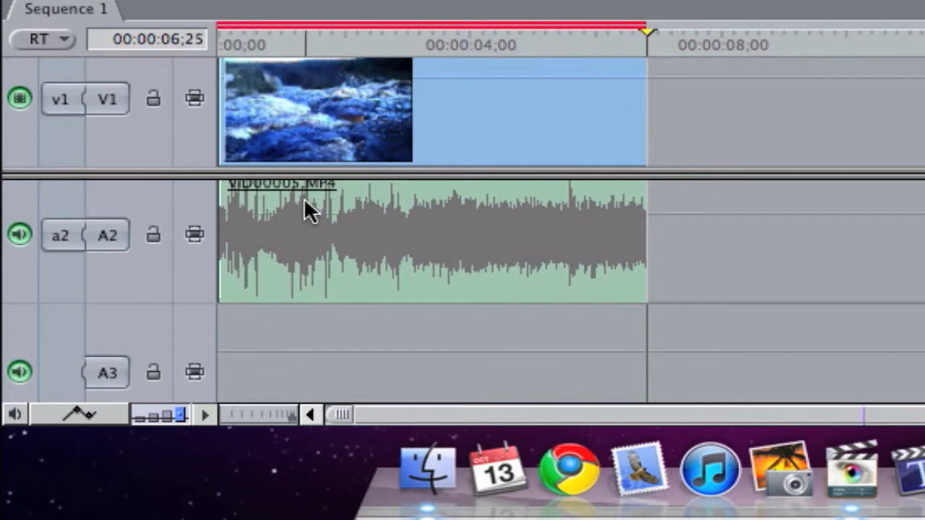
mouse_move(260, 306)
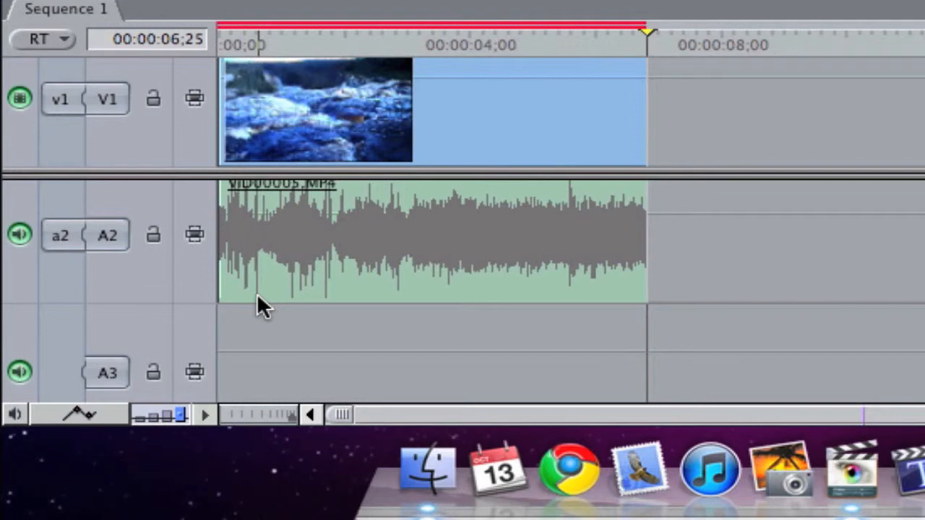
mouse_move(116, 480)
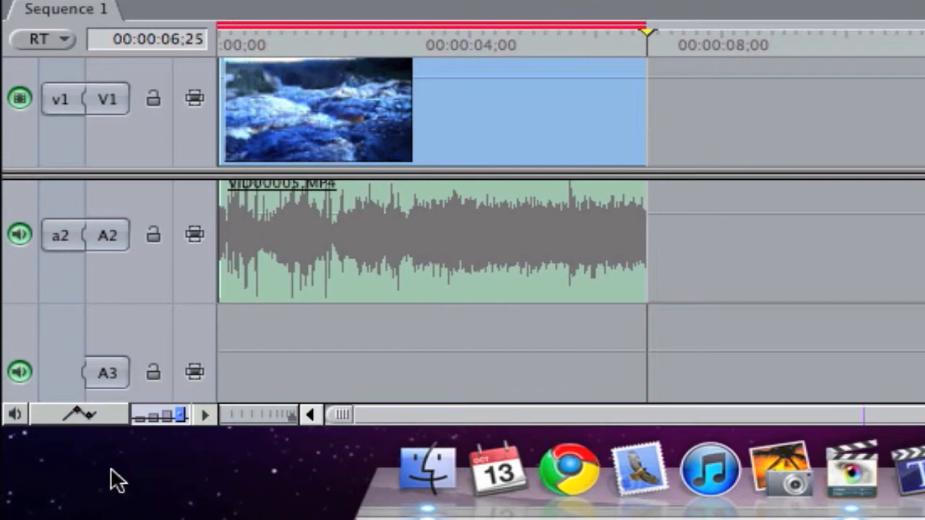
mouse_move(910, 101)
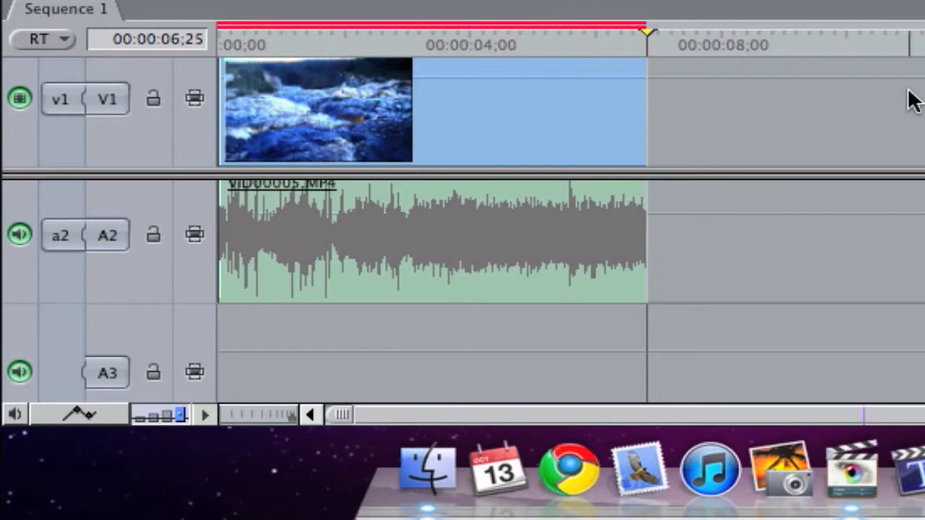